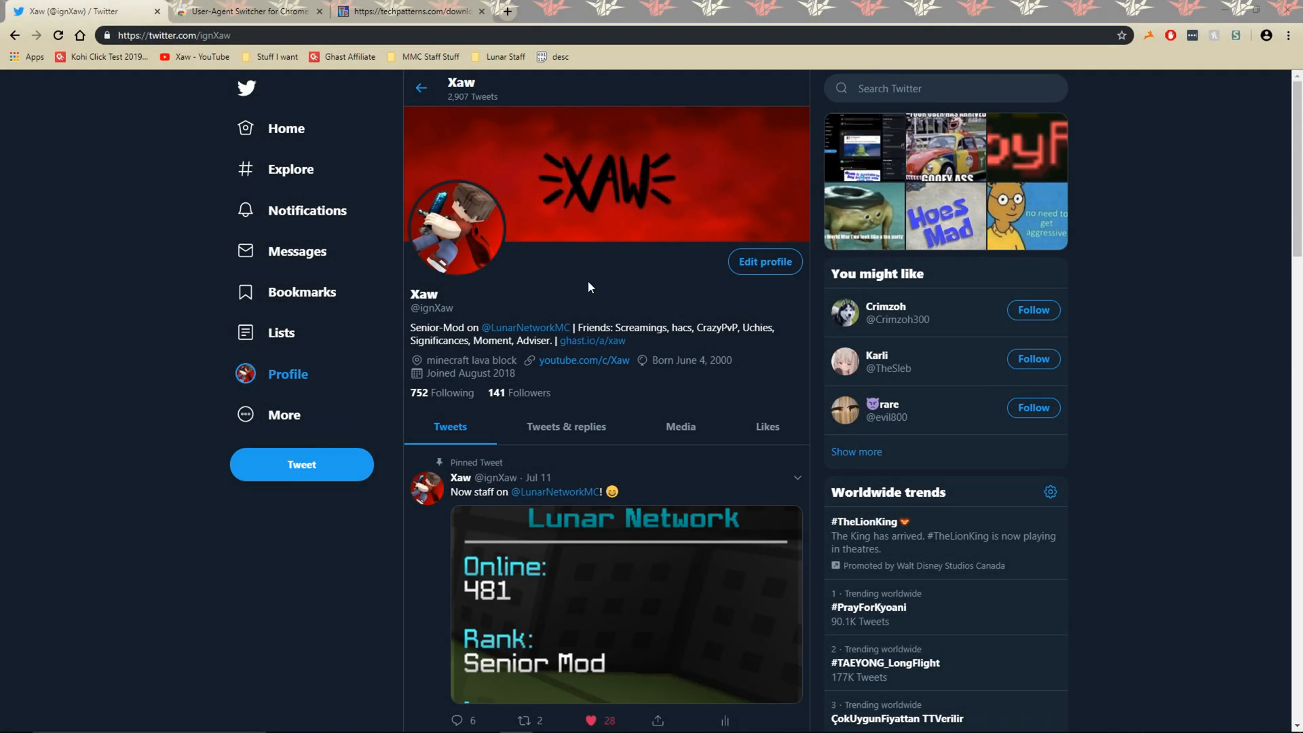
mouse_move(584, 281)
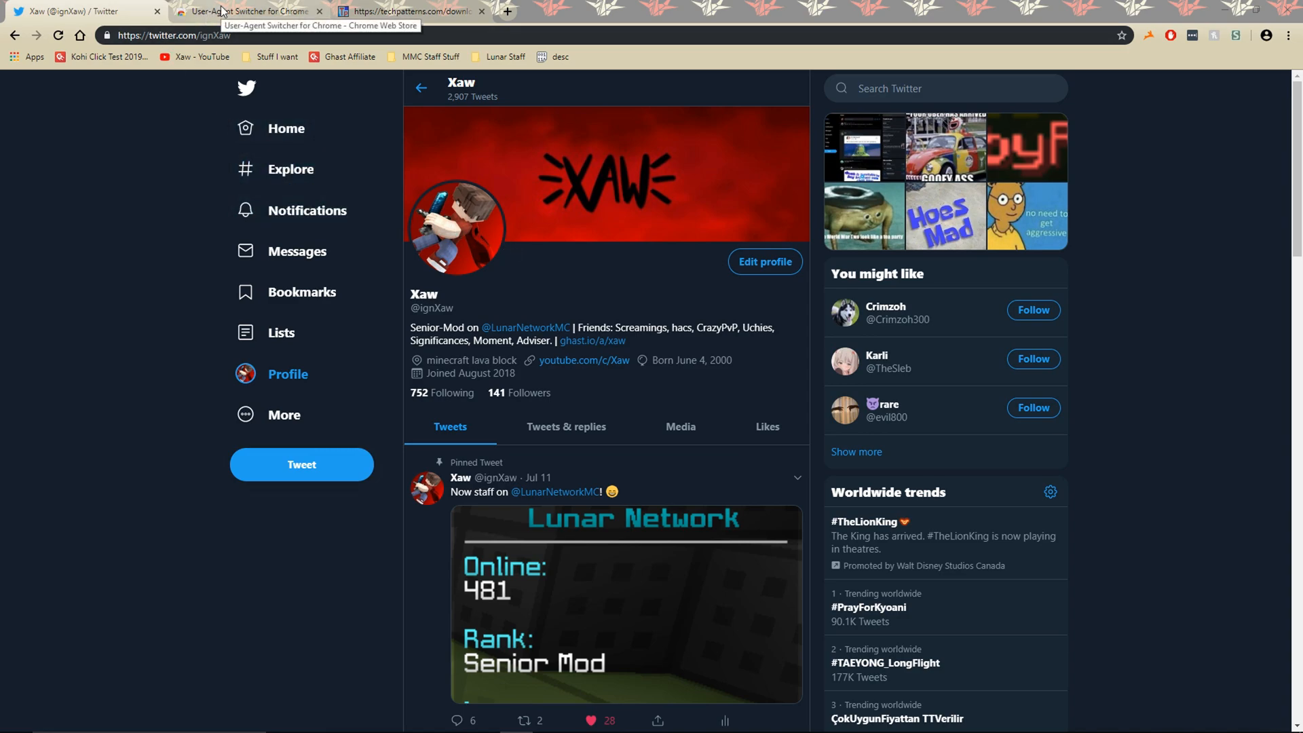
Add the User-Agent Switcher for Chrome extension from its Chrome Web Store page.
click(245, 11)
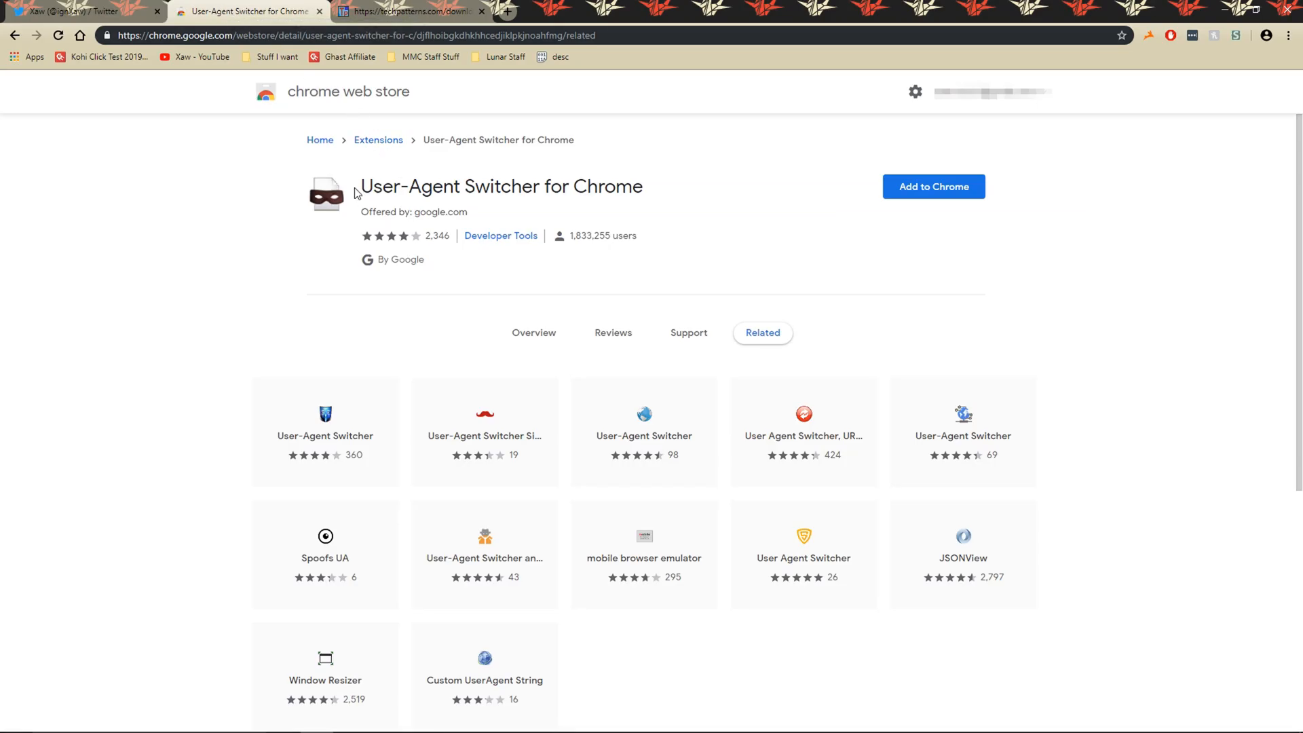
drag(362, 186, 536, 186)
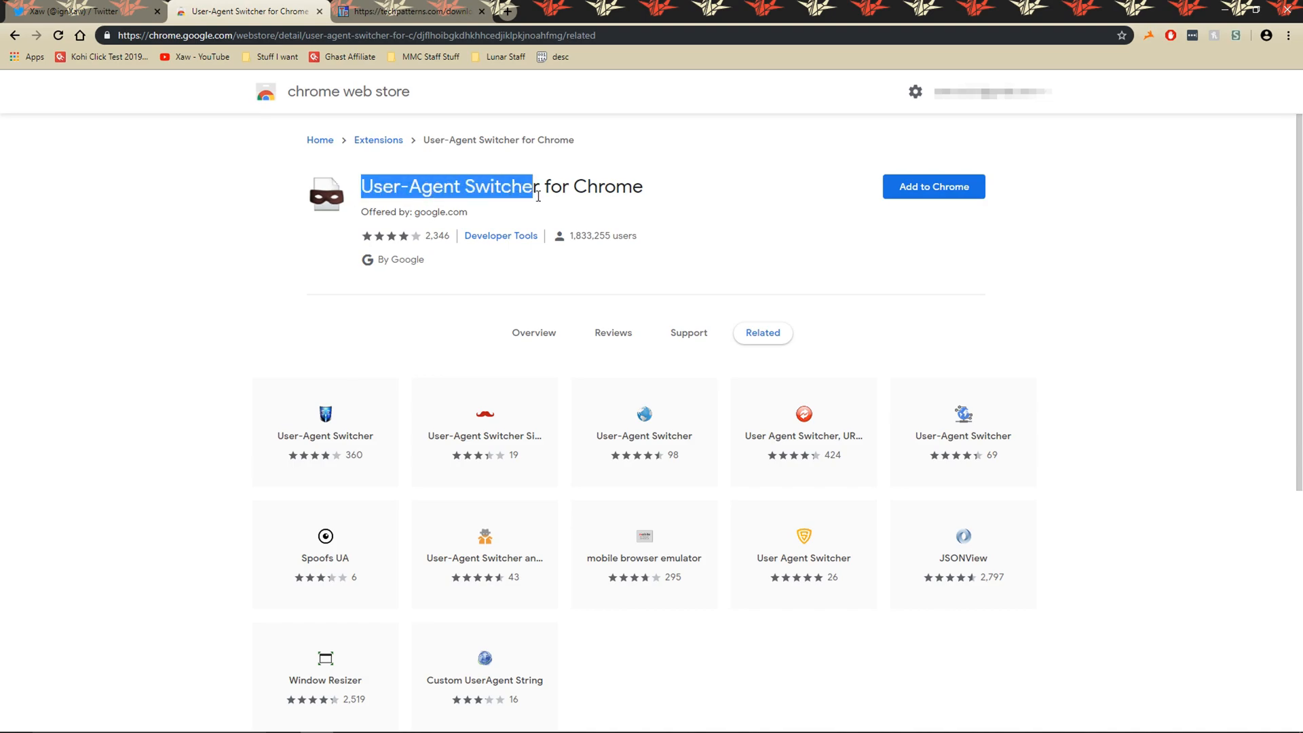
click(933, 186)
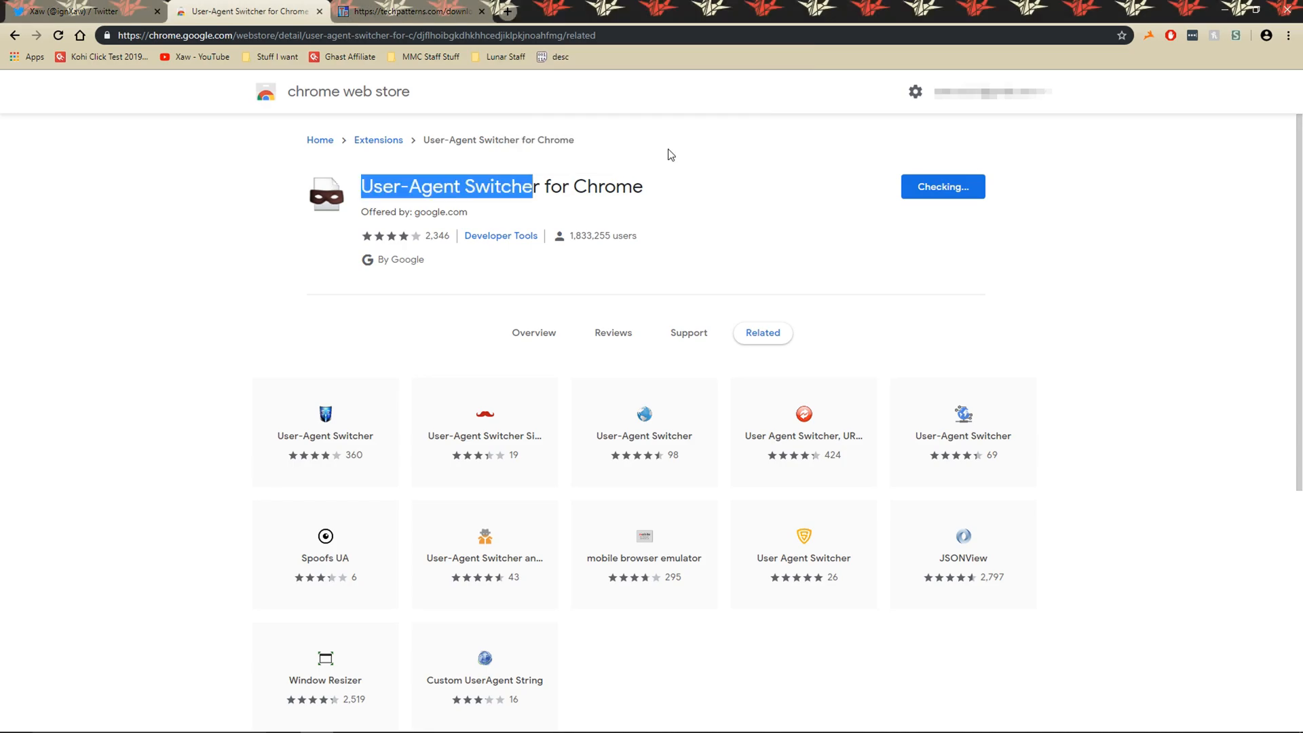
click(942, 186)
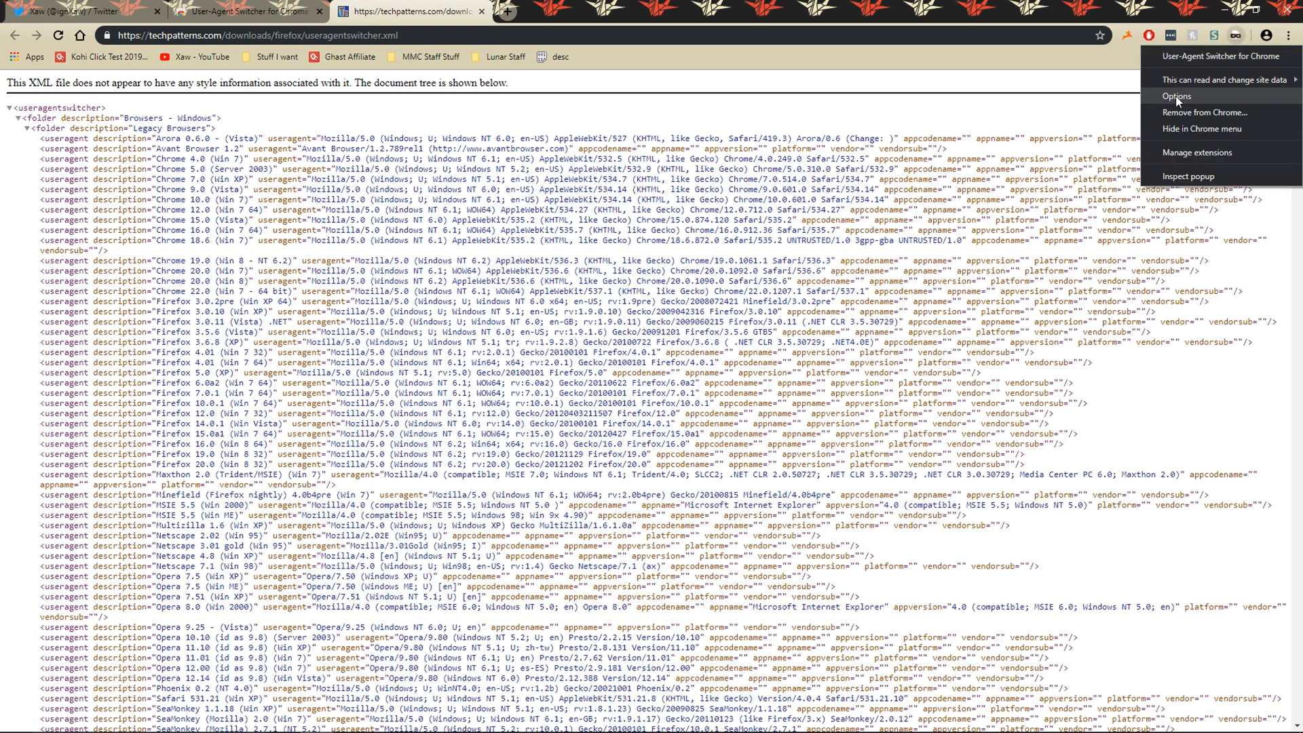
Import useragentswitcher.xml in the extension's options, then show the Permanent Spoof List.
click(1177, 95)
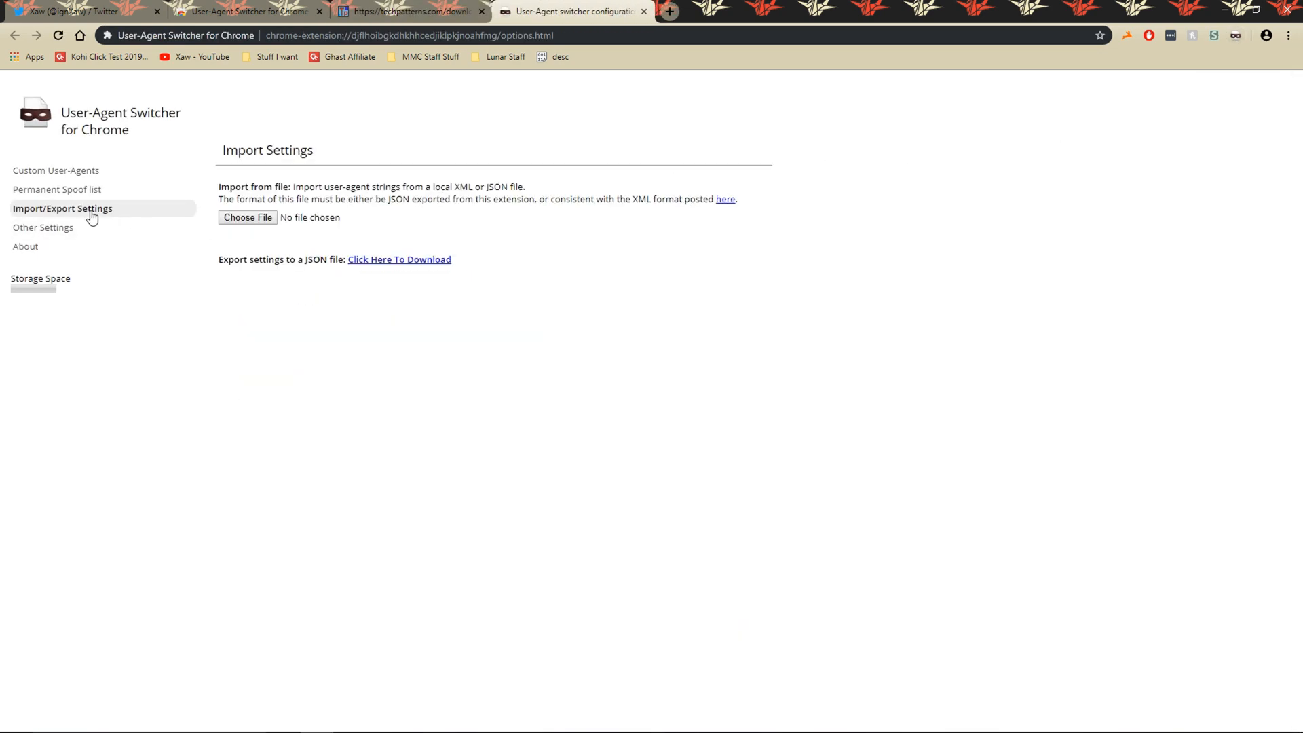
click(247, 217)
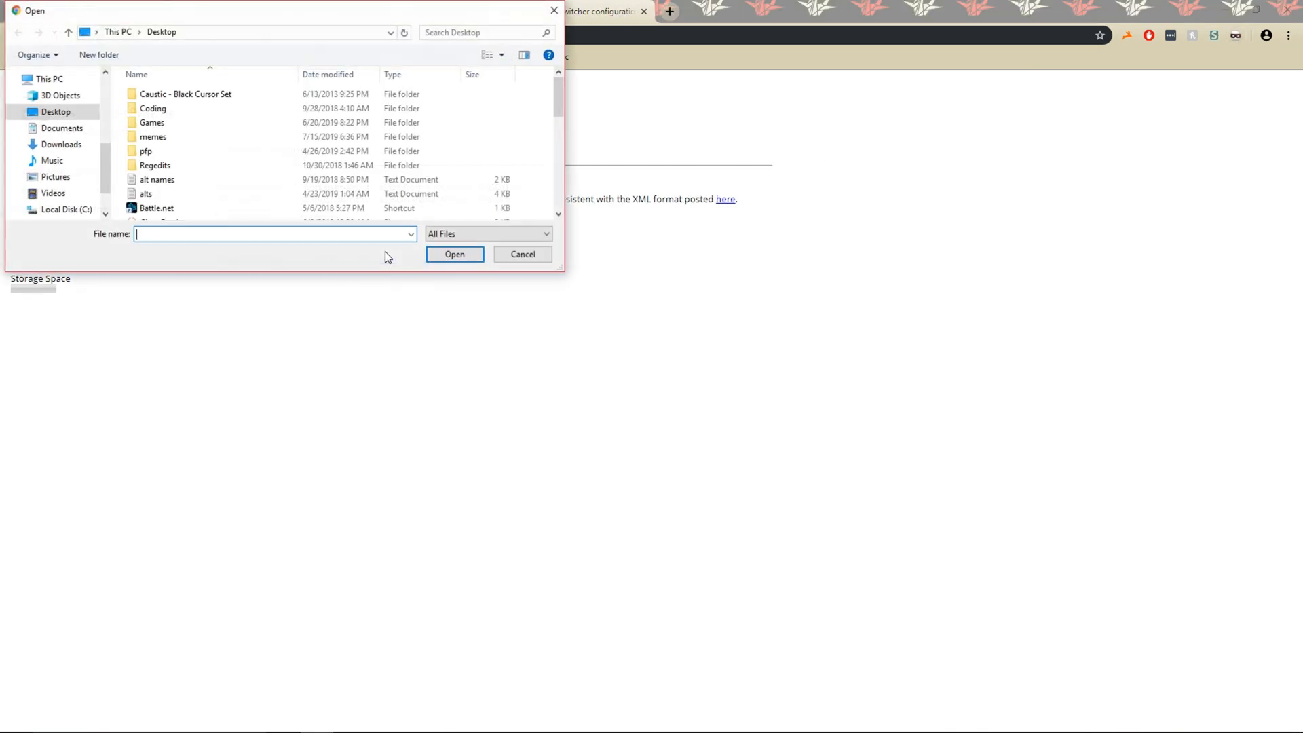
click(455, 255)
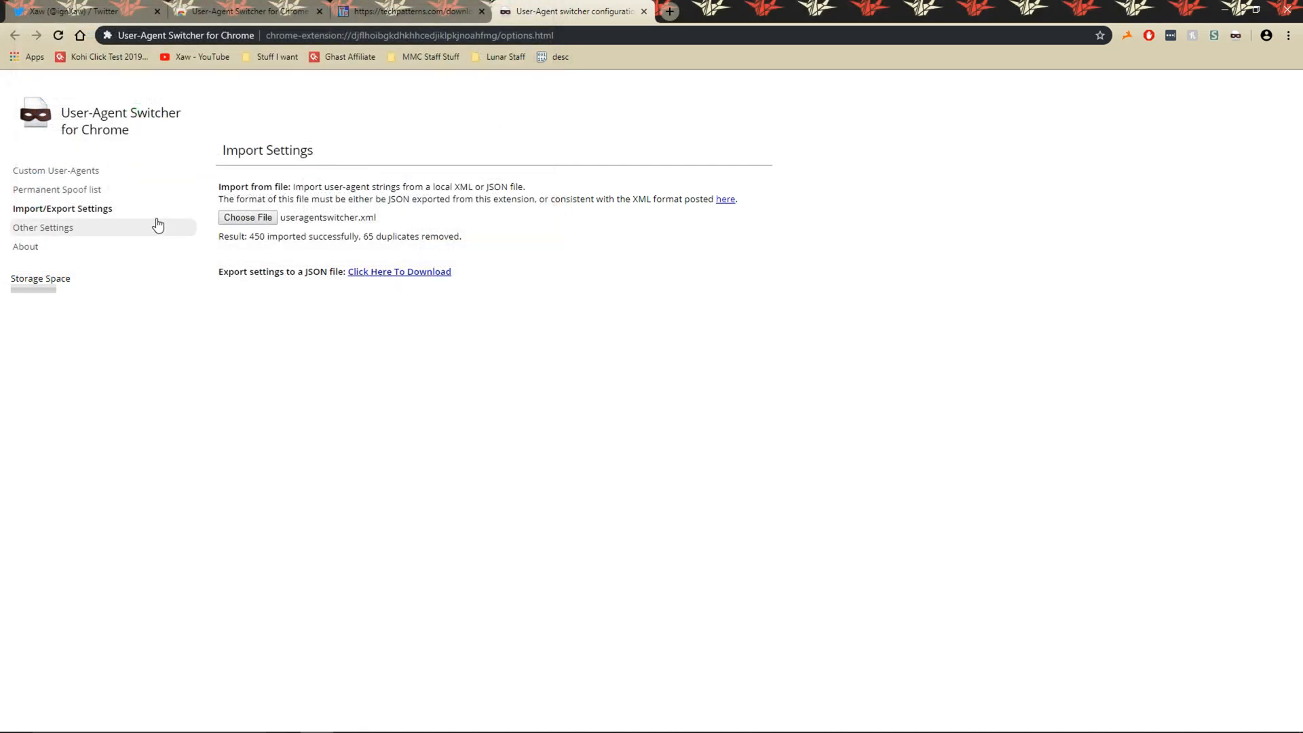
click(57, 188)
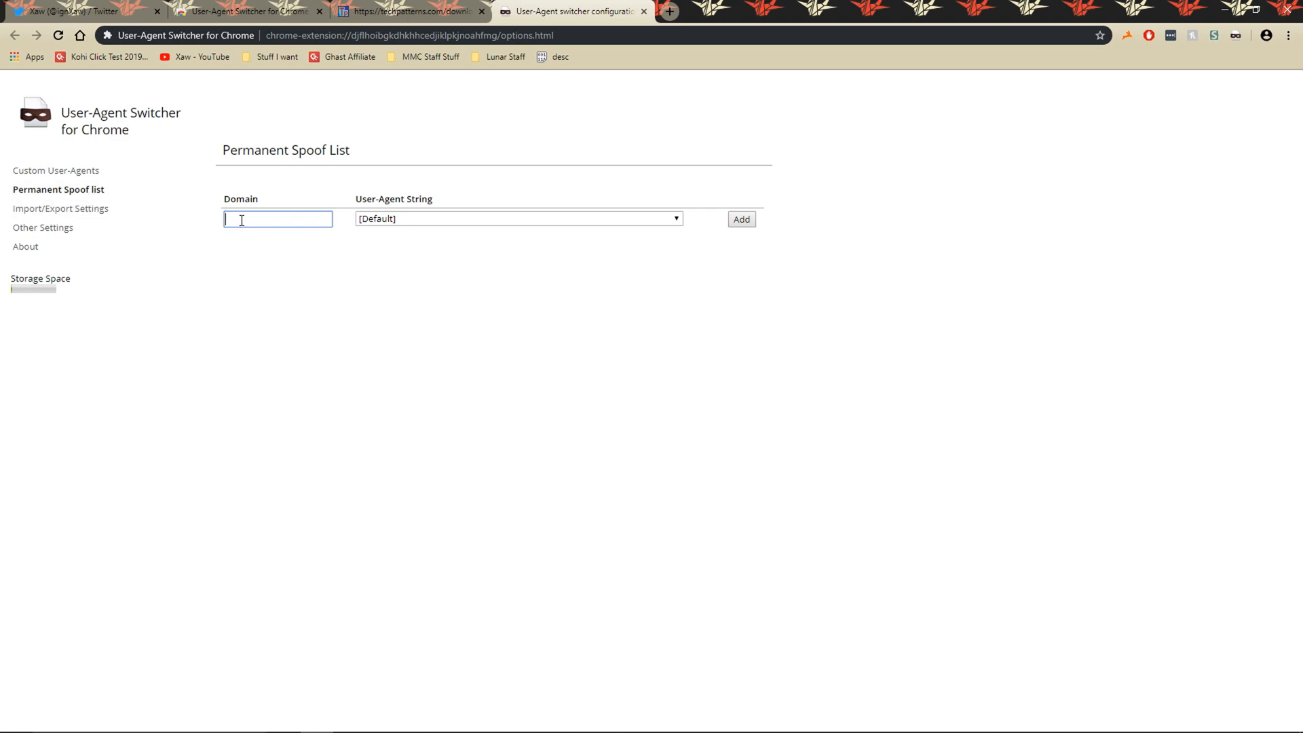
Add a permanent spoof rule mapping twitter.com to MSIE 11.0 (Win 8.1 32).
text(t)
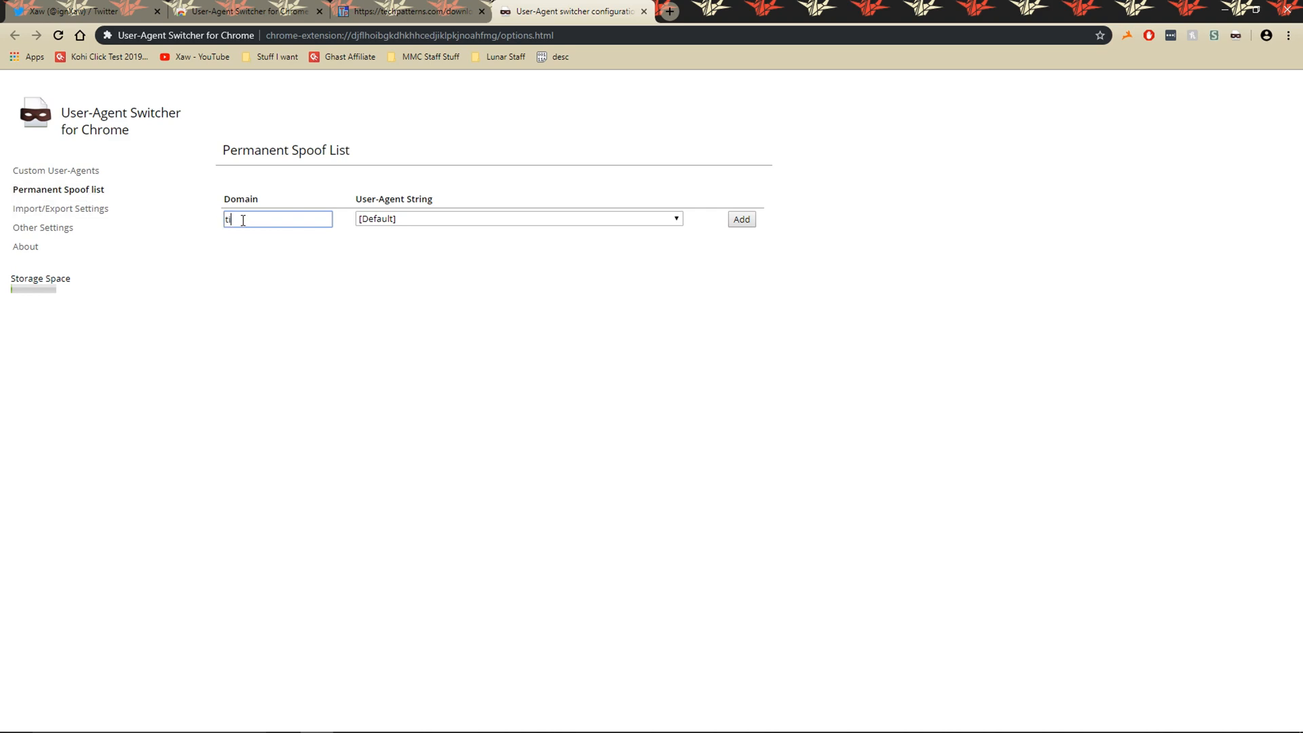
text(witter.com)
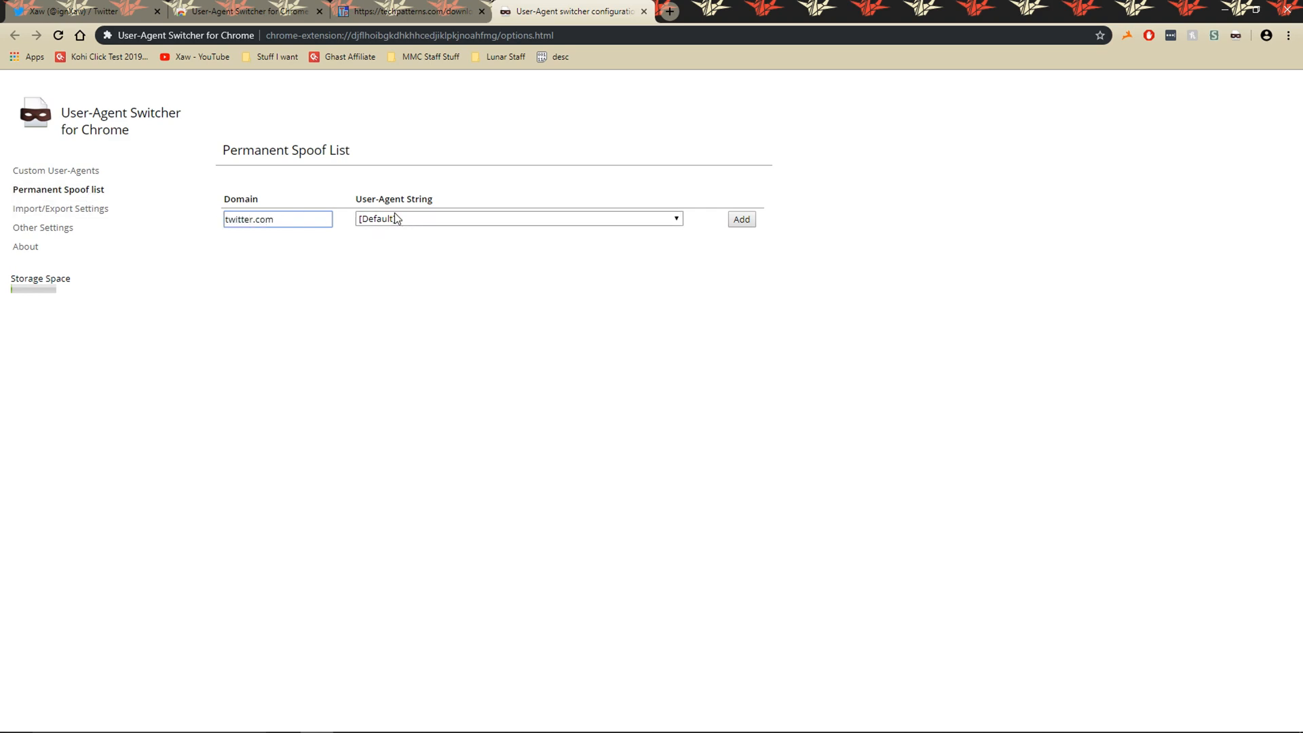
click(518, 219)
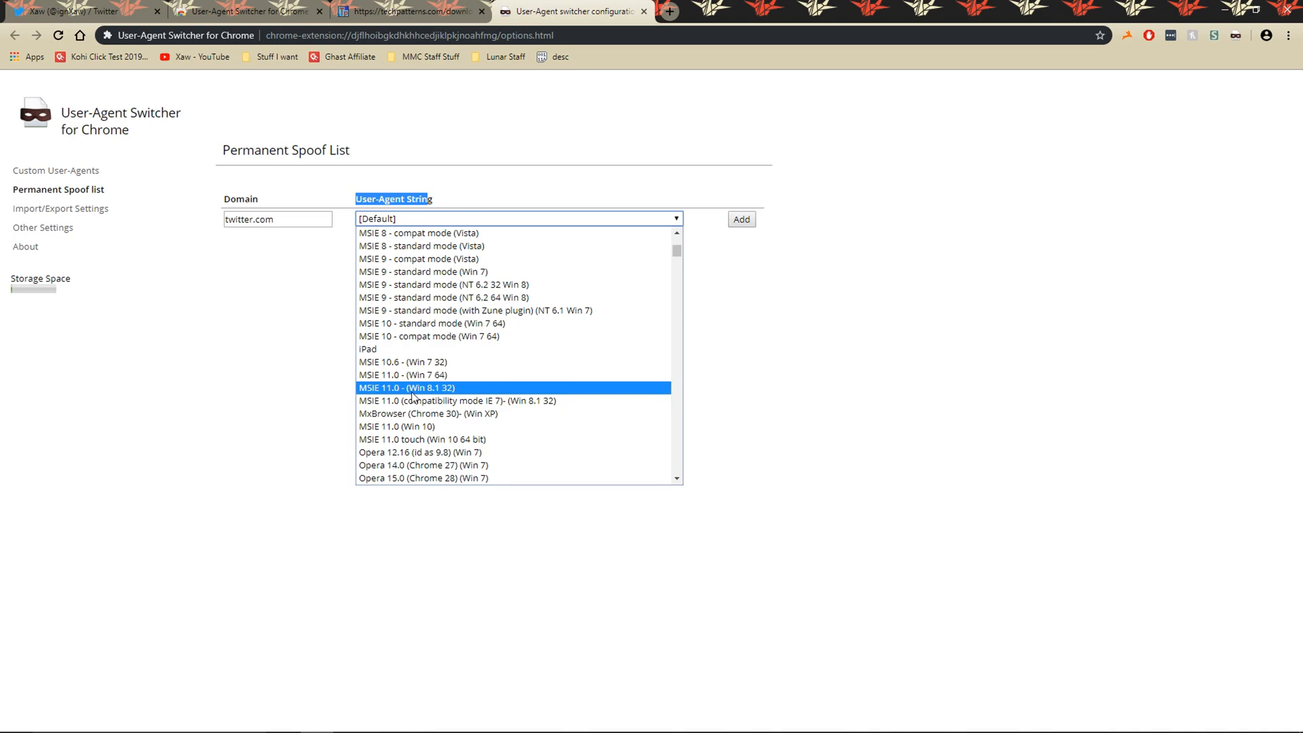
click(407, 388)
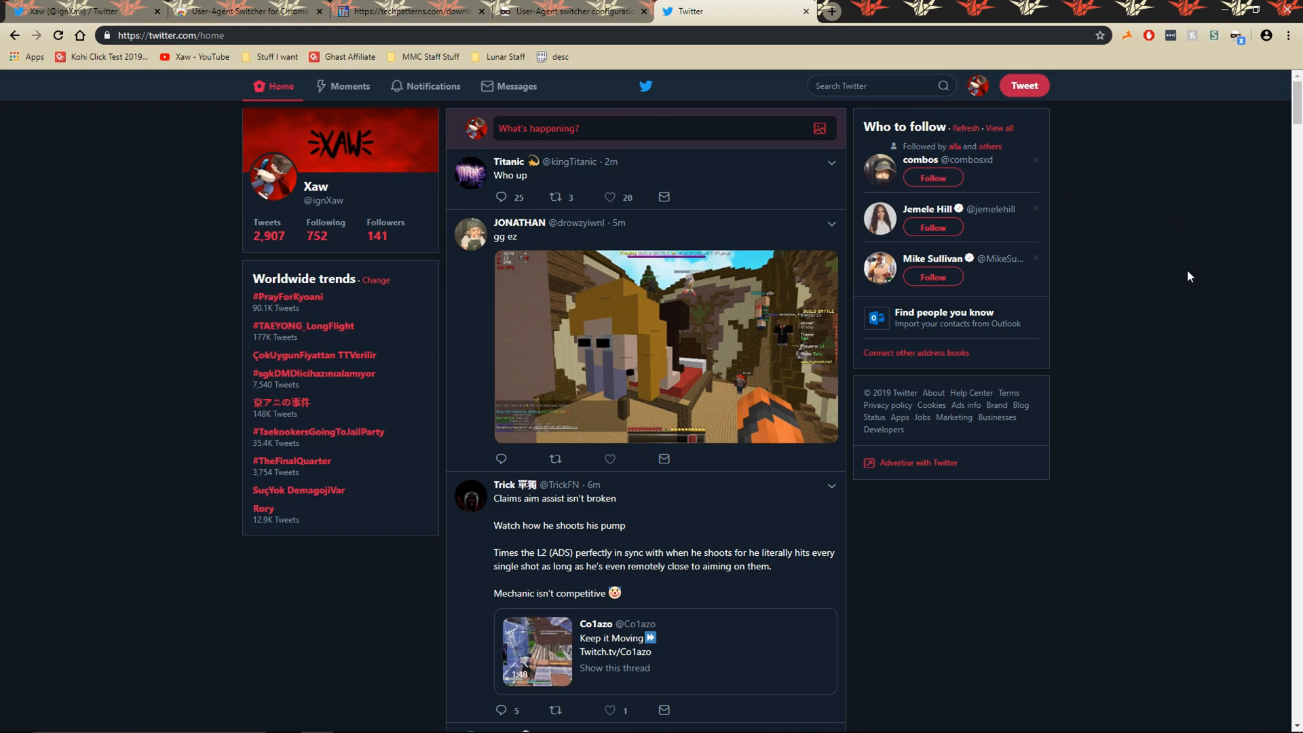
mouse_move(1169, 288)
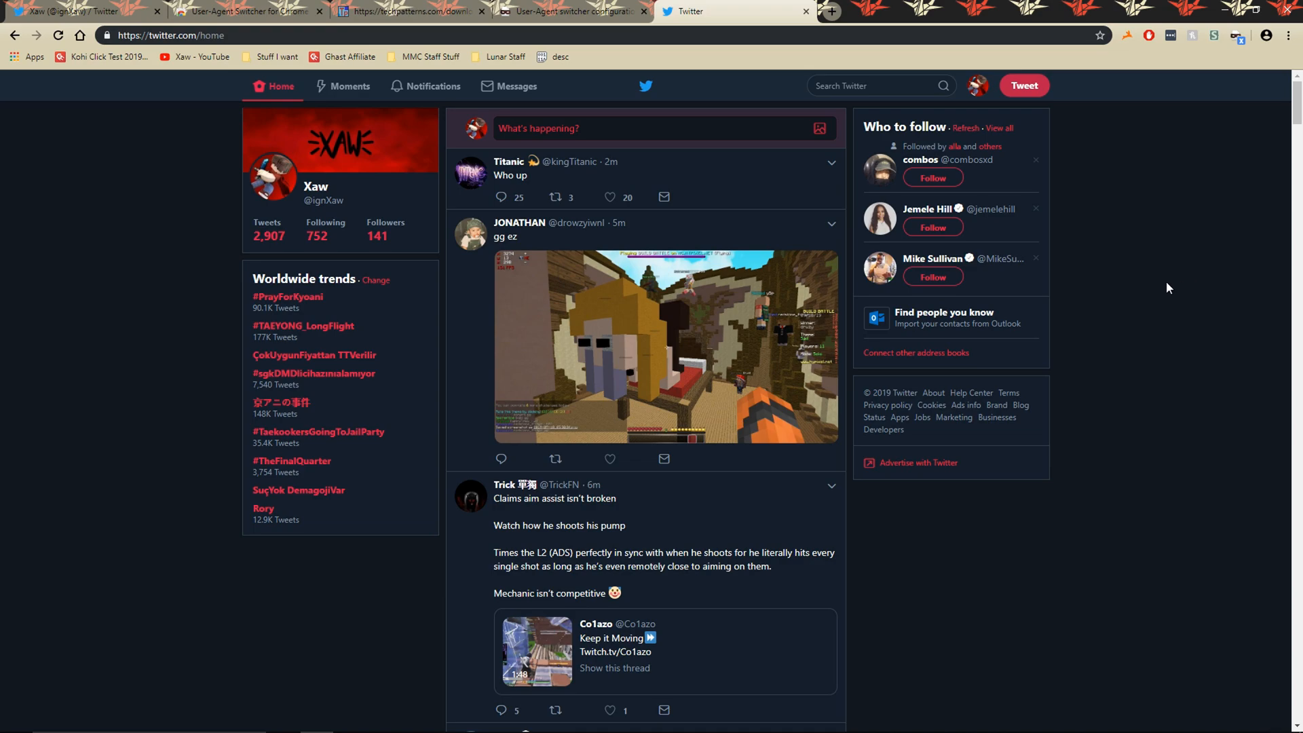